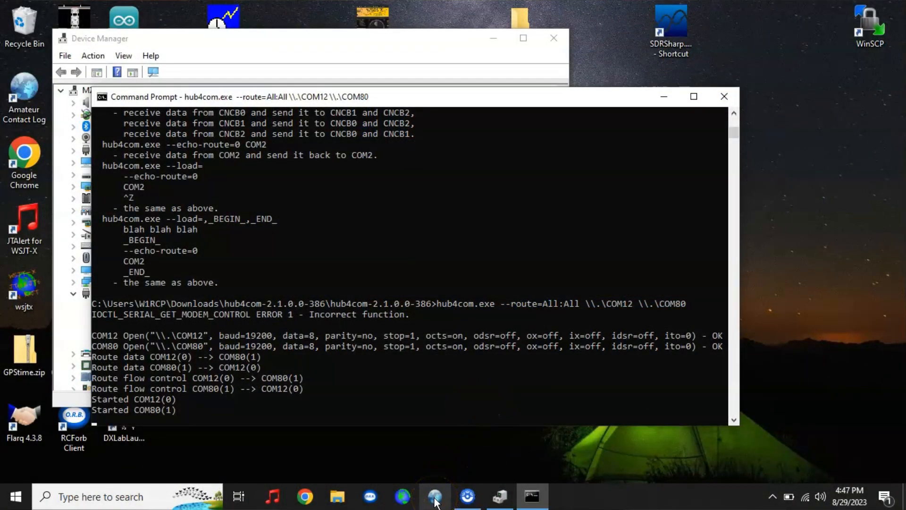
{"action": "mouse_move", "coordinate": [434, 496]}
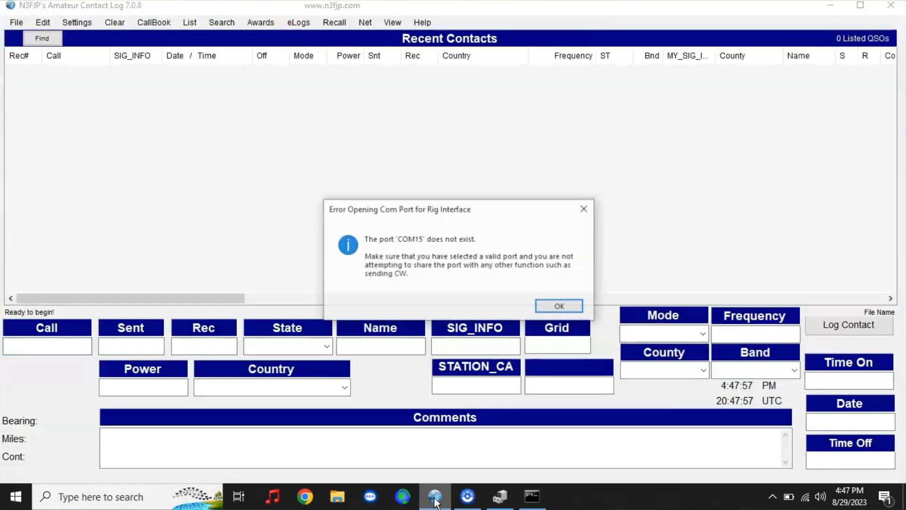
{"action": "mouse_move", "coordinate": [558, 306]}
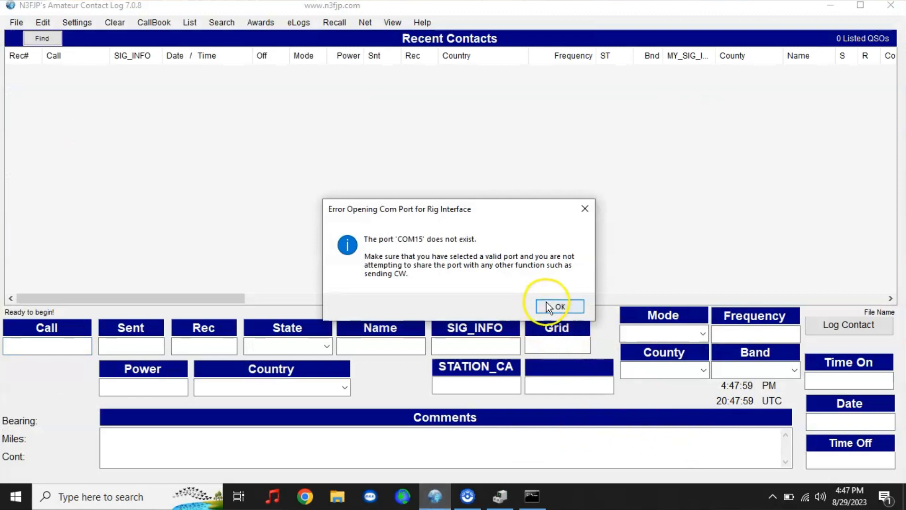
Dismiss the COM15 error, close the station Setup form, and head back into Settings
{"action": "left_click", "coordinate": [558, 306]}
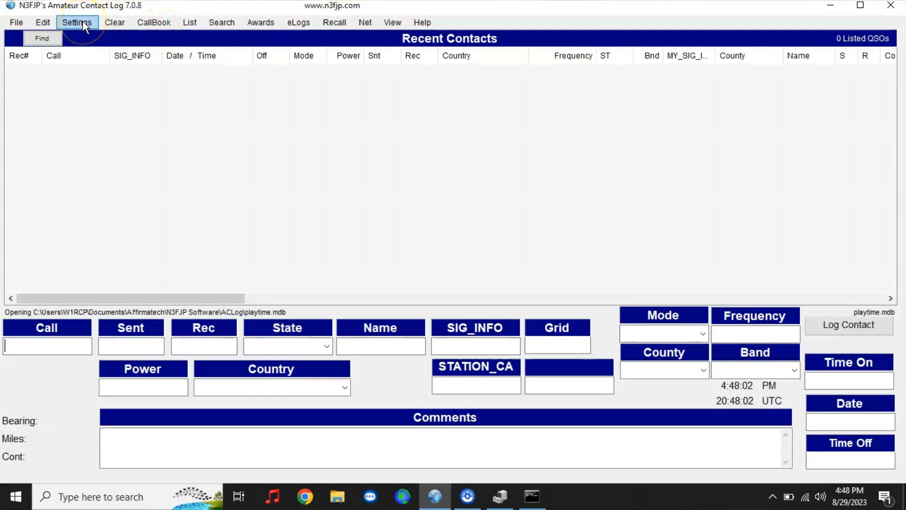
{"action": "left_click", "coordinate": [77, 22]}
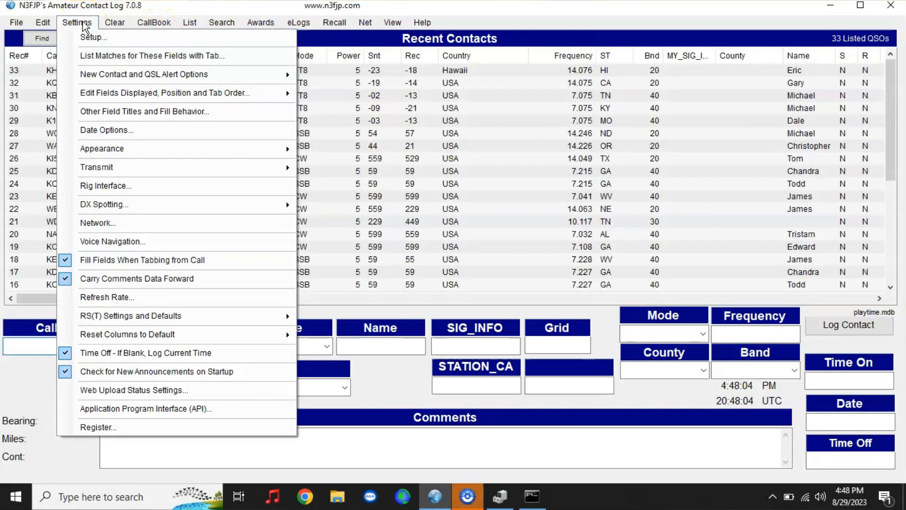
{"action": "left_click", "coordinate": [94, 36]}
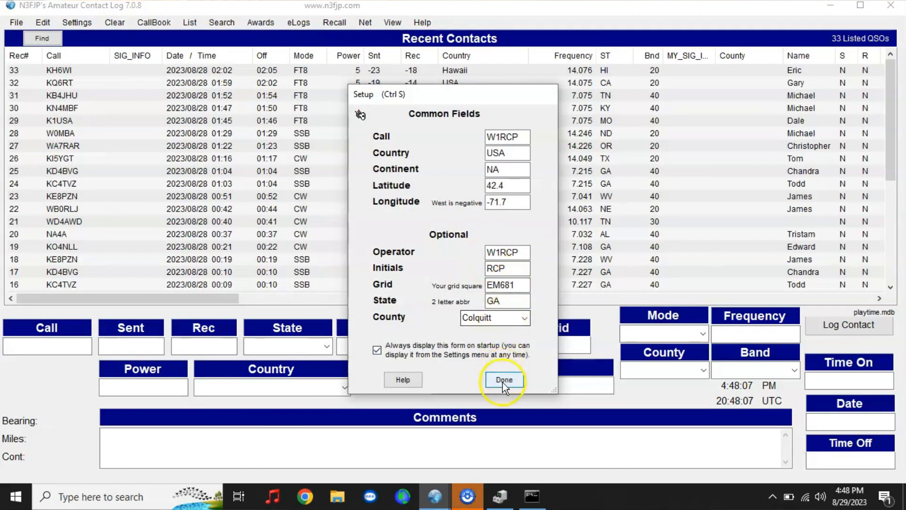
{"action": "left_click", "coordinate": [503, 380]}
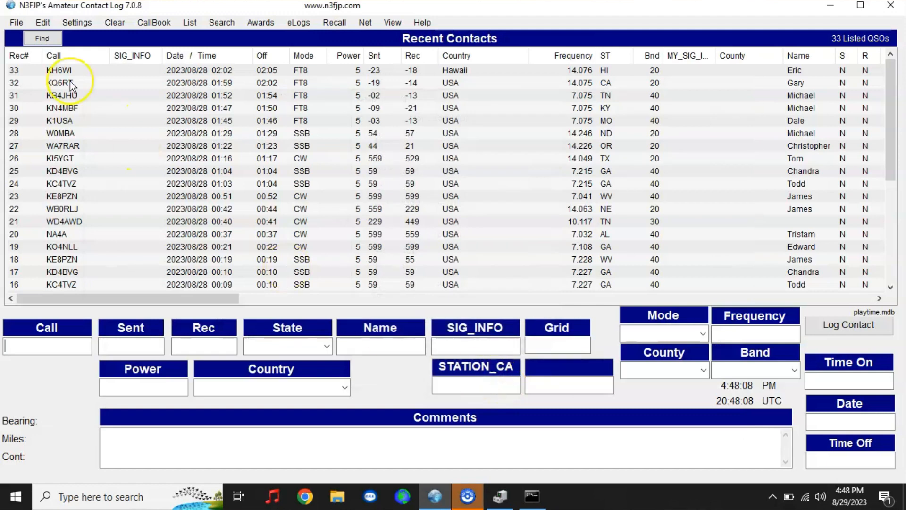
{"action": "left_click", "coordinate": [76, 21]}
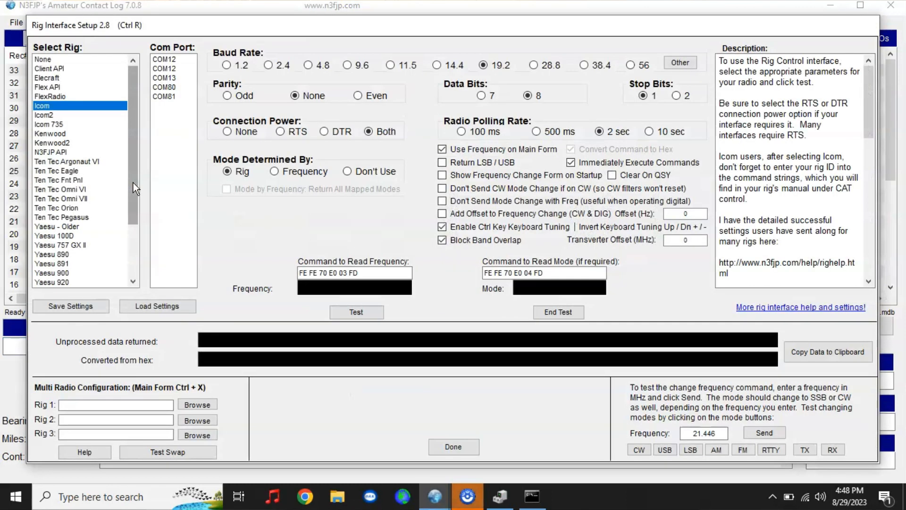
{"action": "mouse_move", "coordinate": [174, 87]}
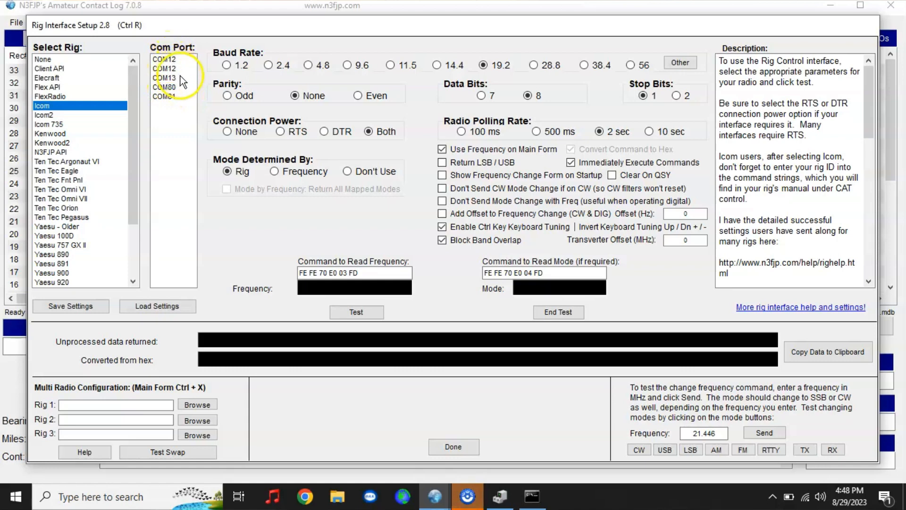
Select COM81 for the Icom rig and run Test, reading 14.03300 SSB on 20 meters
{"action": "left_click", "coordinate": [172, 97]}
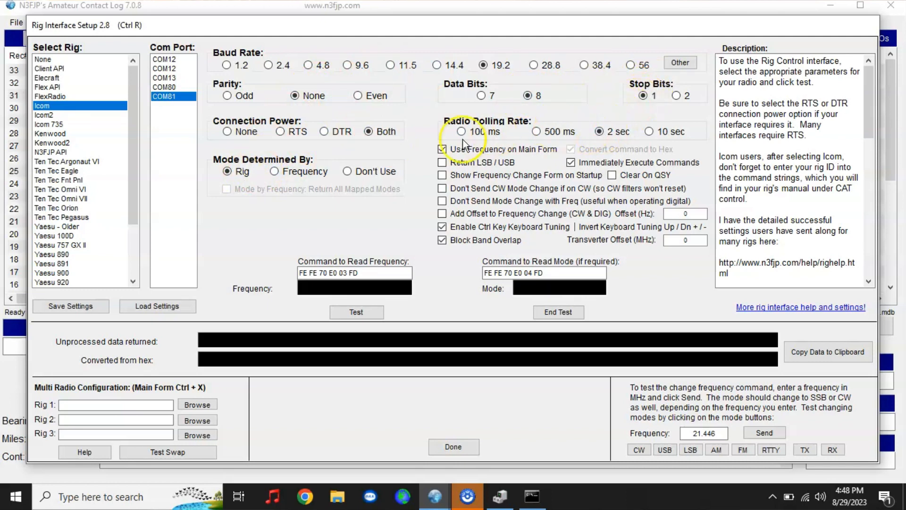
{"action": "left_click", "coordinate": [599, 131]}
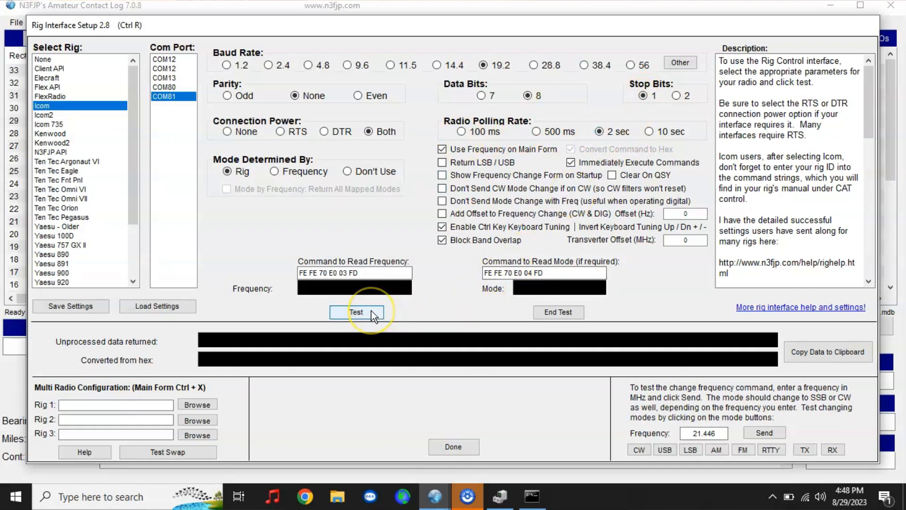
{"action": "left_click", "coordinate": [356, 312]}
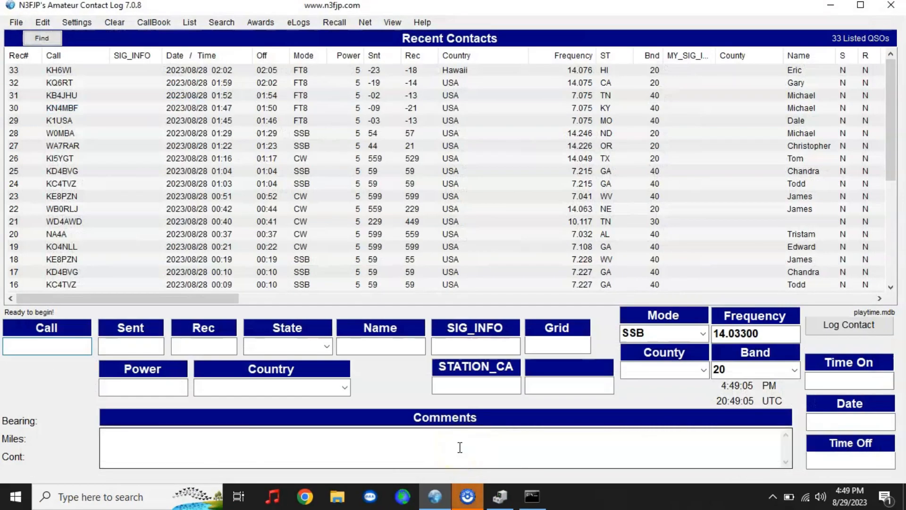
Close the rig interface so the entry form tracks the radio at 14.03400 SSB, band 20
{"action": "left_click", "coordinate": [755, 333]}
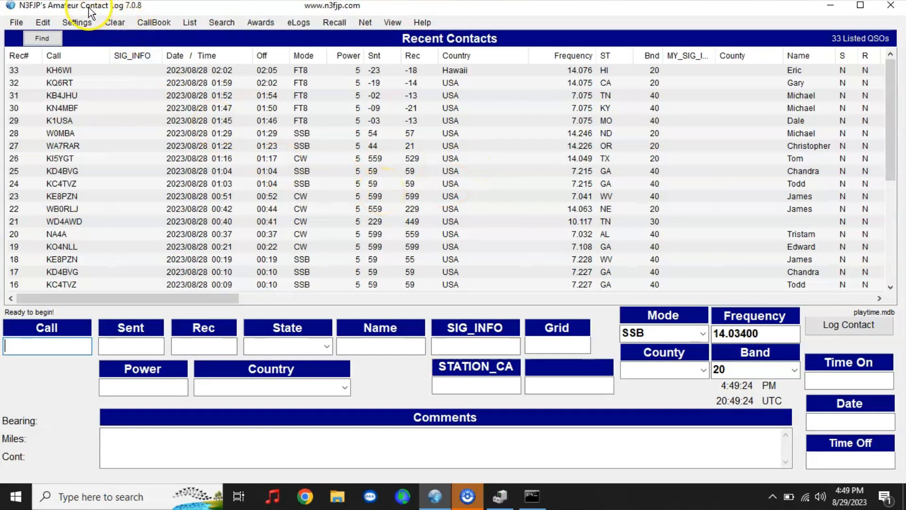
{"action": "mouse_move", "coordinate": [554, 240]}
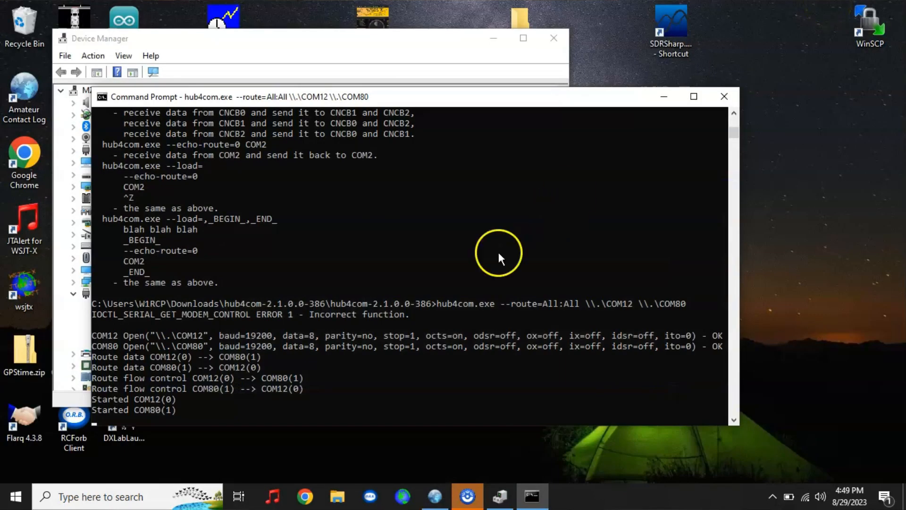
{"action": "mouse_move", "coordinate": [356, 357]}
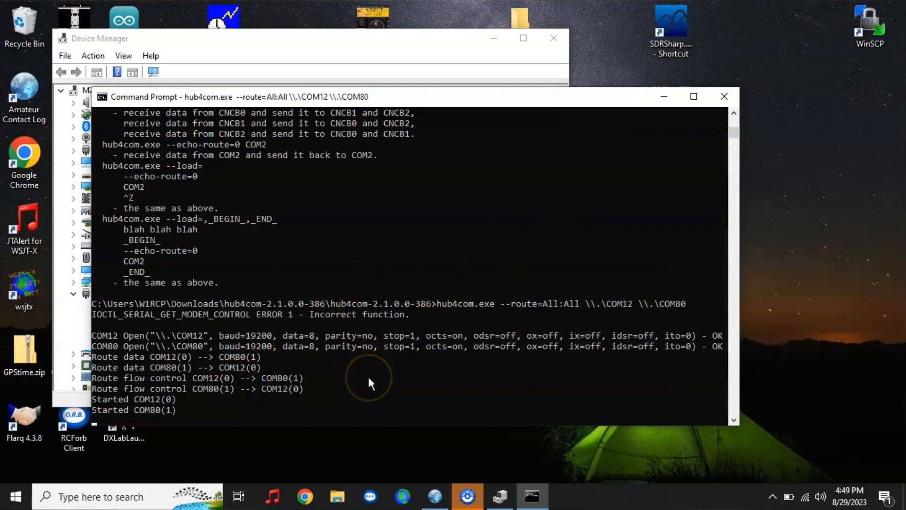
{"action": "mouse_move", "coordinate": [388, 292]}
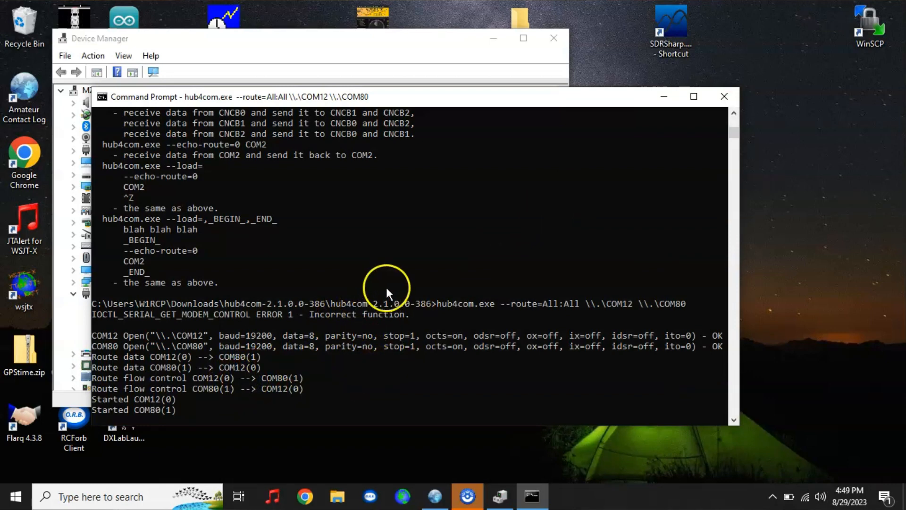
{"action": "mouse_move", "coordinate": [388, 297]}
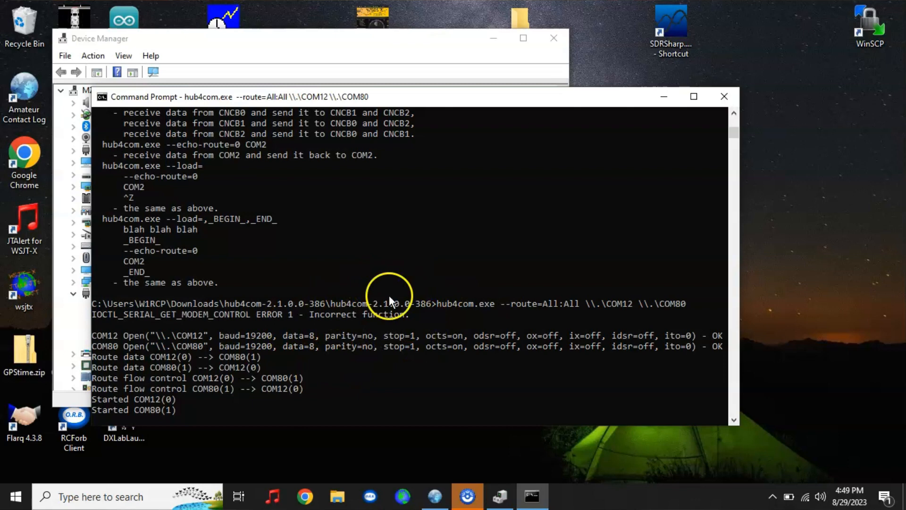
{"action": "mouse_move", "coordinate": [370, 340]}
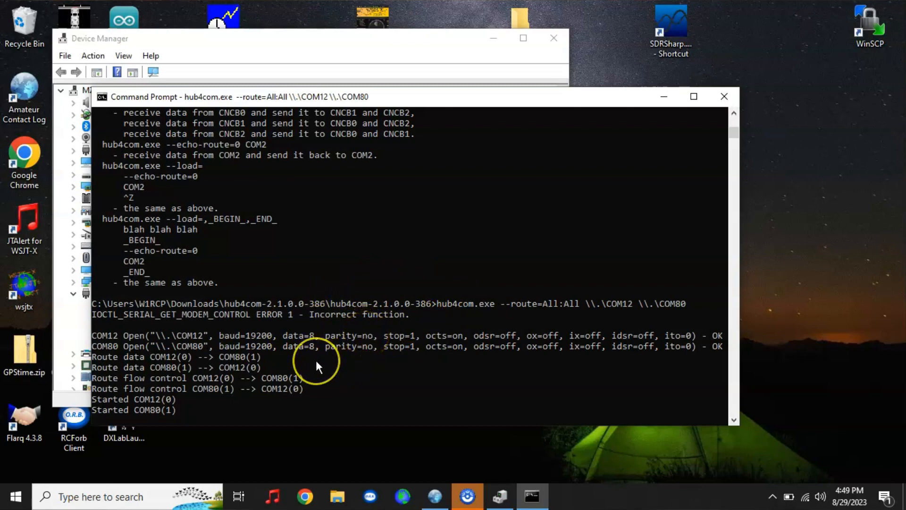
{"action": "mouse_move", "coordinate": [332, 358]}
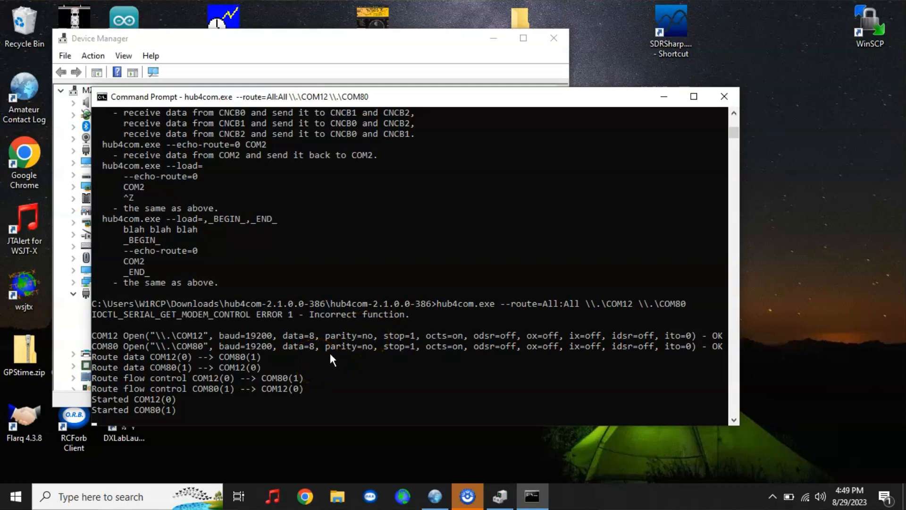
{"action": "mouse_move", "coordinate": [424, 349]}
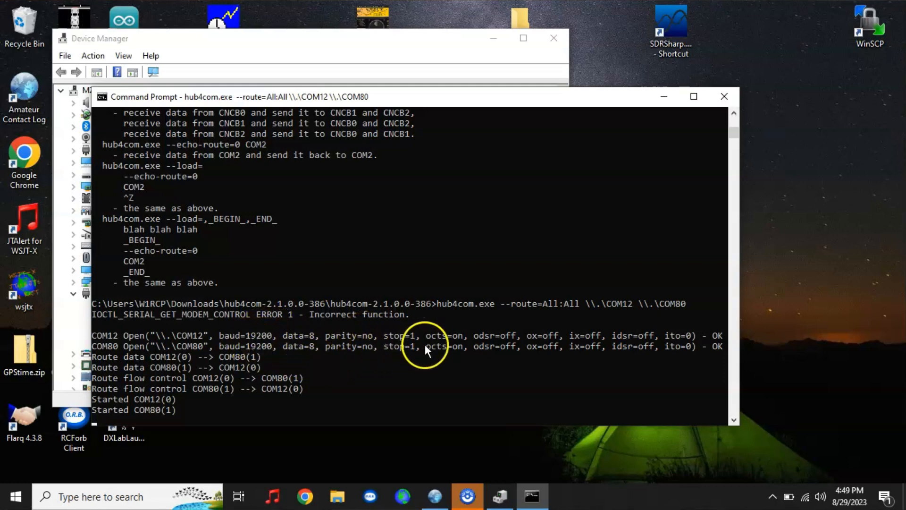